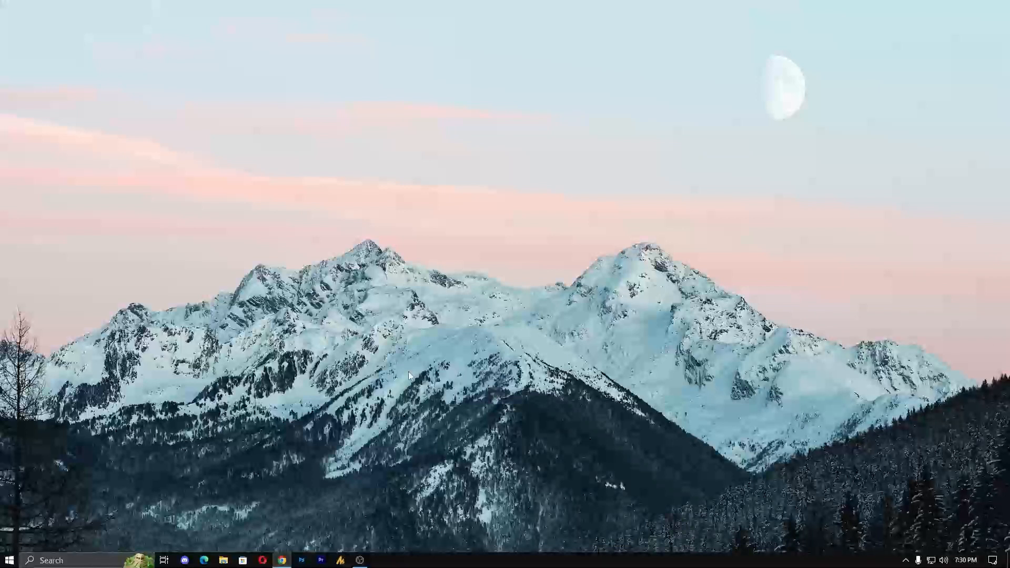
mouse_move(822, 354)
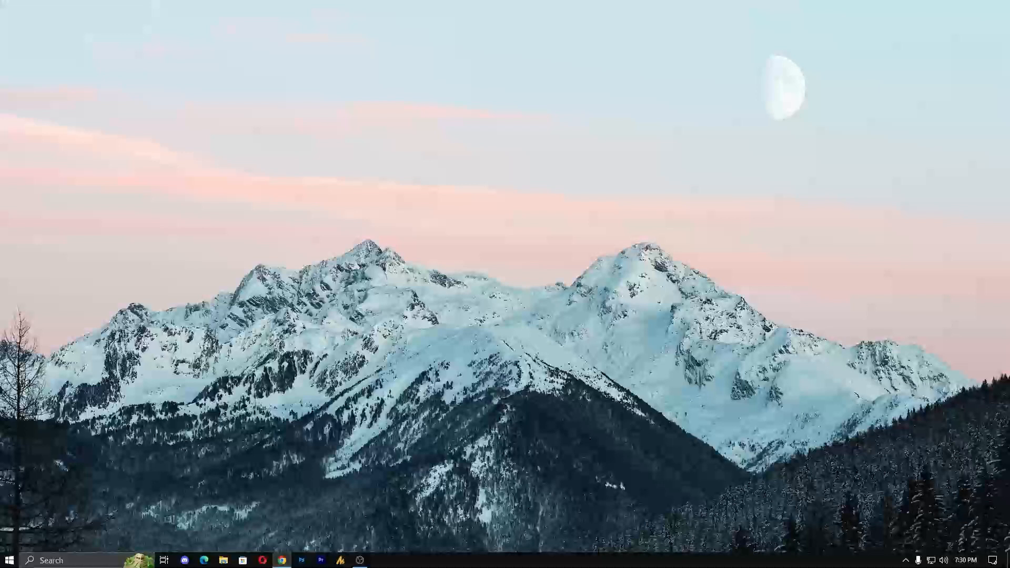
Launch Google Chrome from the Windows taskbar.
left_click(281, 561)
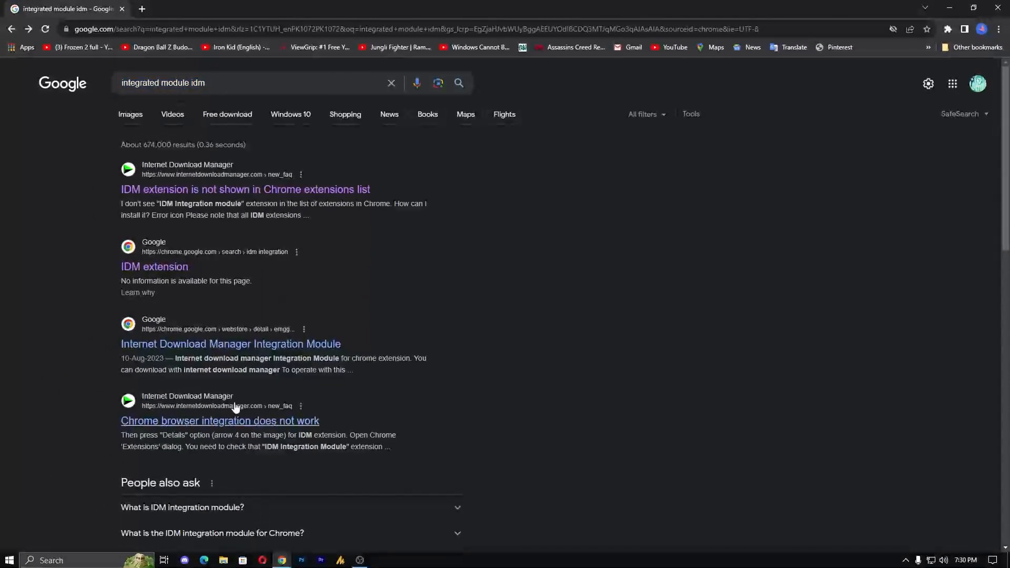
mouse_move(240, 198)
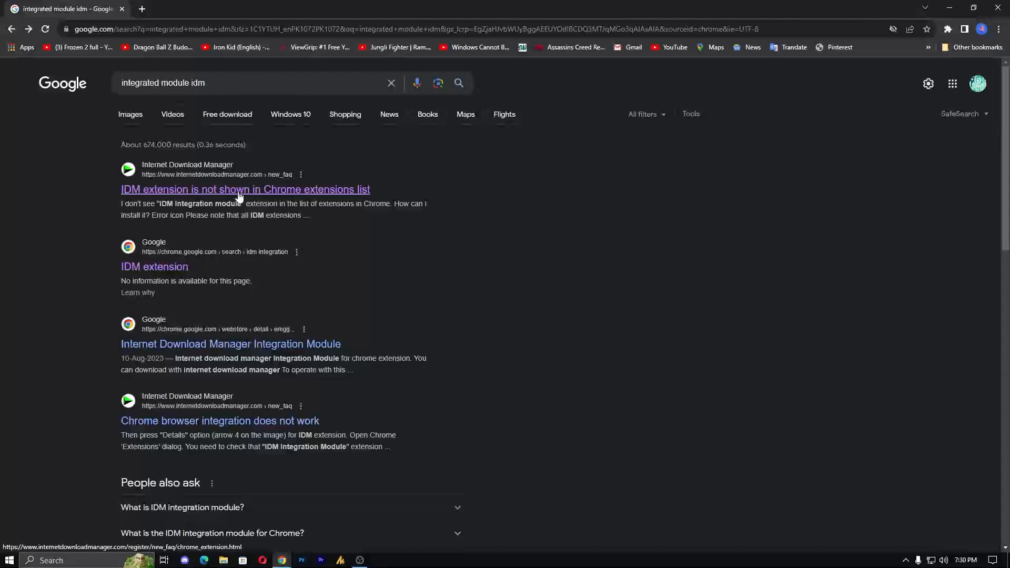
mouse_move(209, 188)
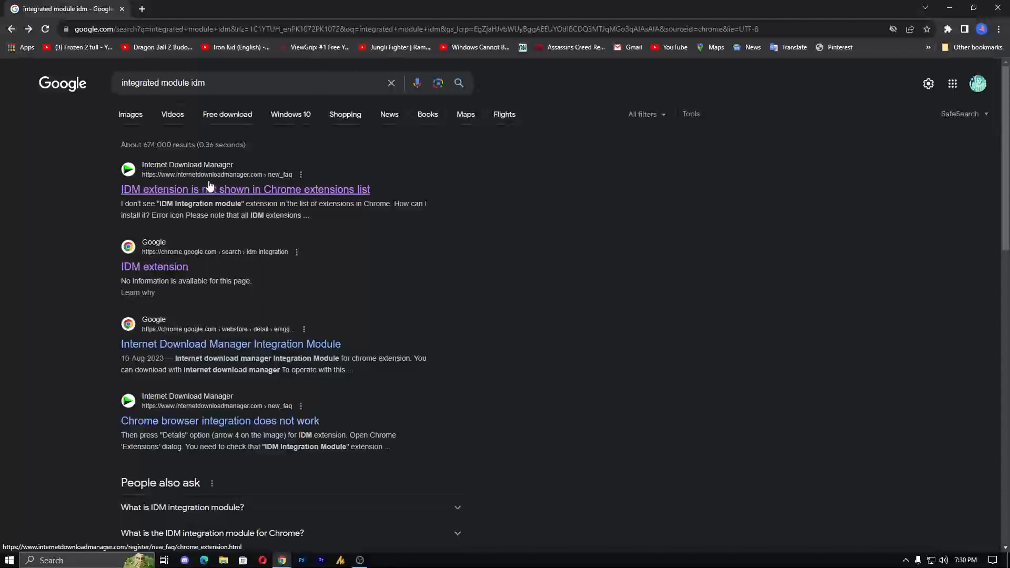
Open the IDM FAQ result about the extension missing from Chrome's extensions list.
left_click(245, 190)
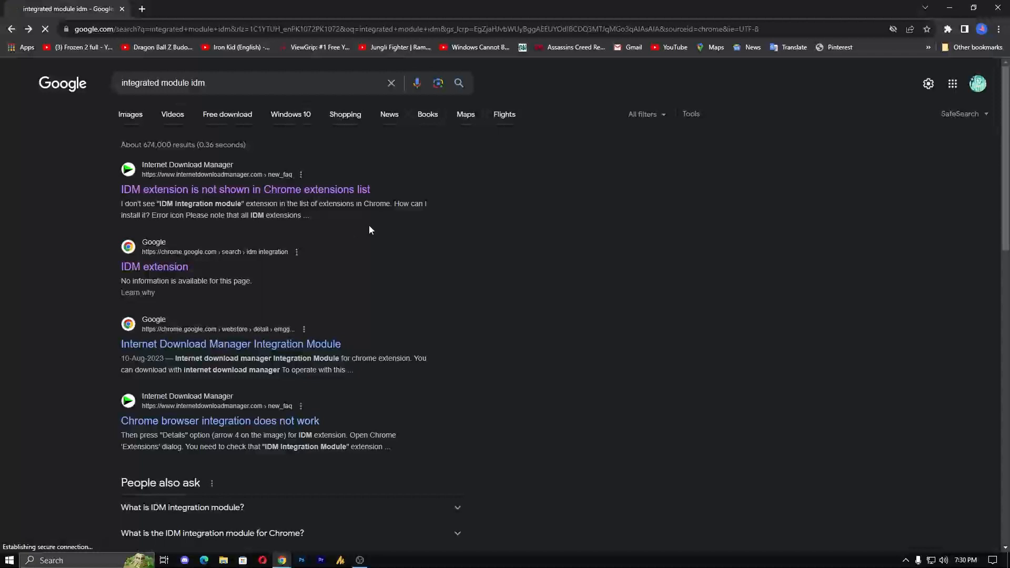
Highlight the FAQ's manual-install sentence and follow its idm-integration-module direct Web Store link.
left_click(245, 189)
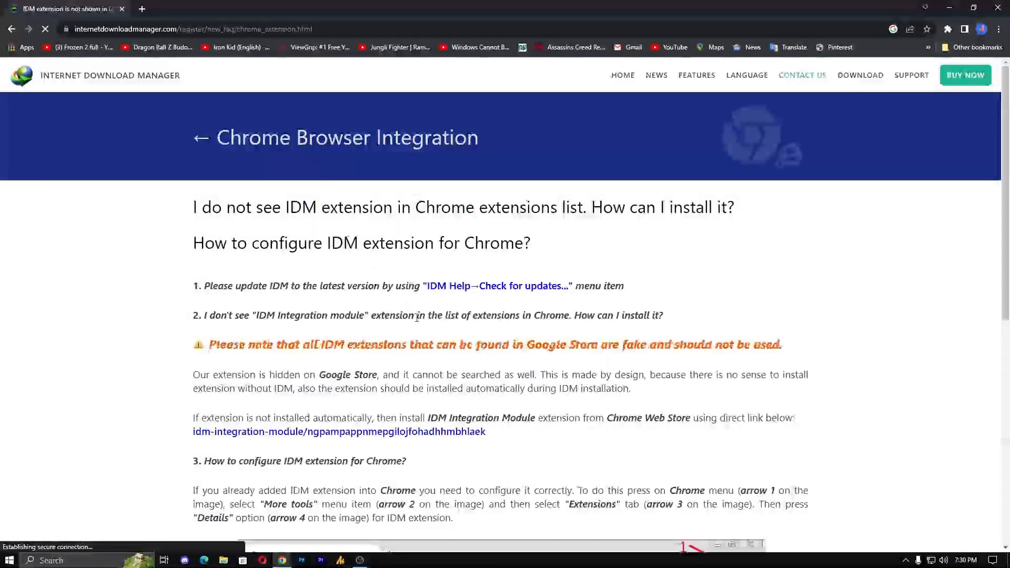
scroll("down", 3)
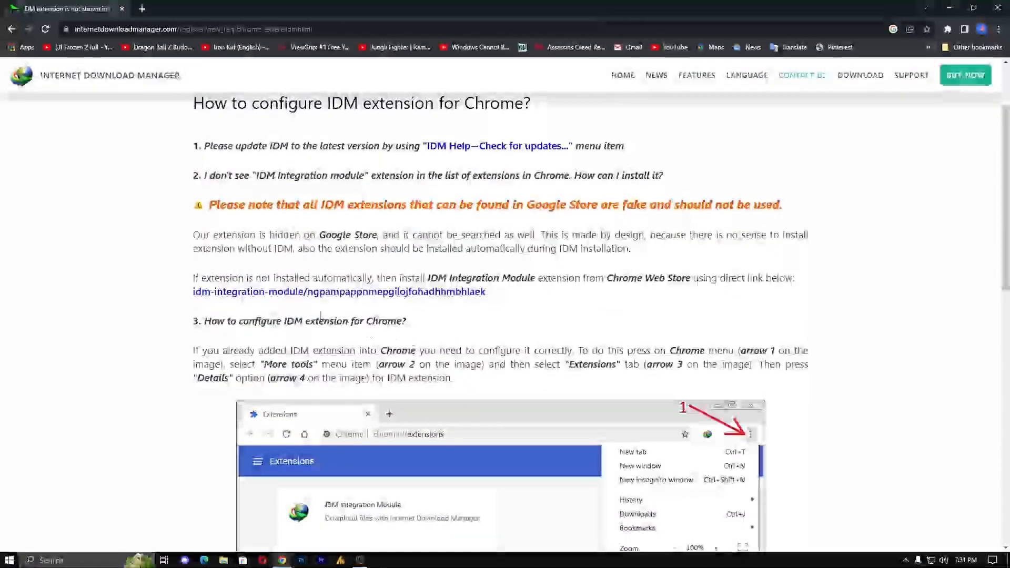
double_click(210, 278)
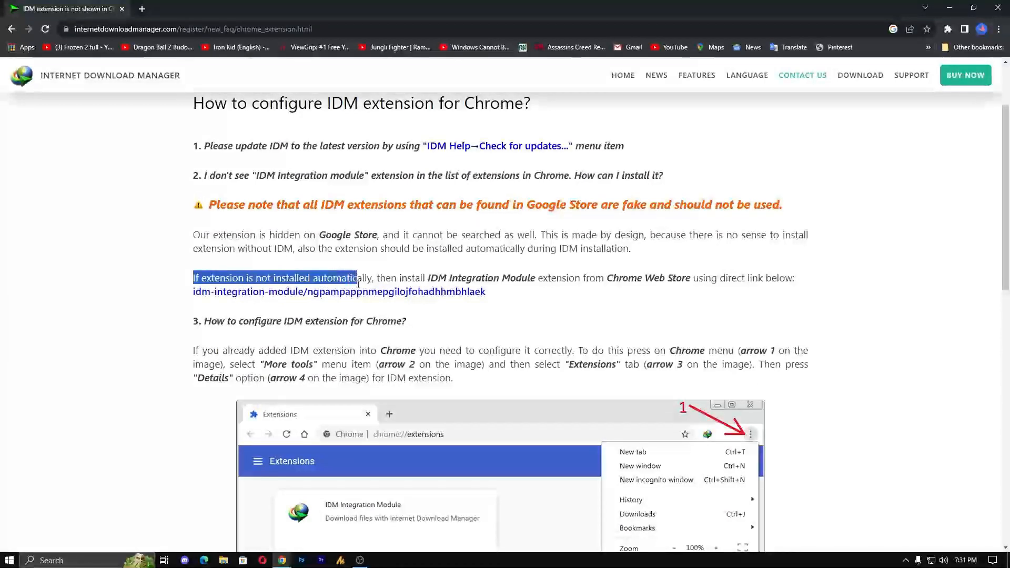
left_click_drag(358, 278, 483, 277)
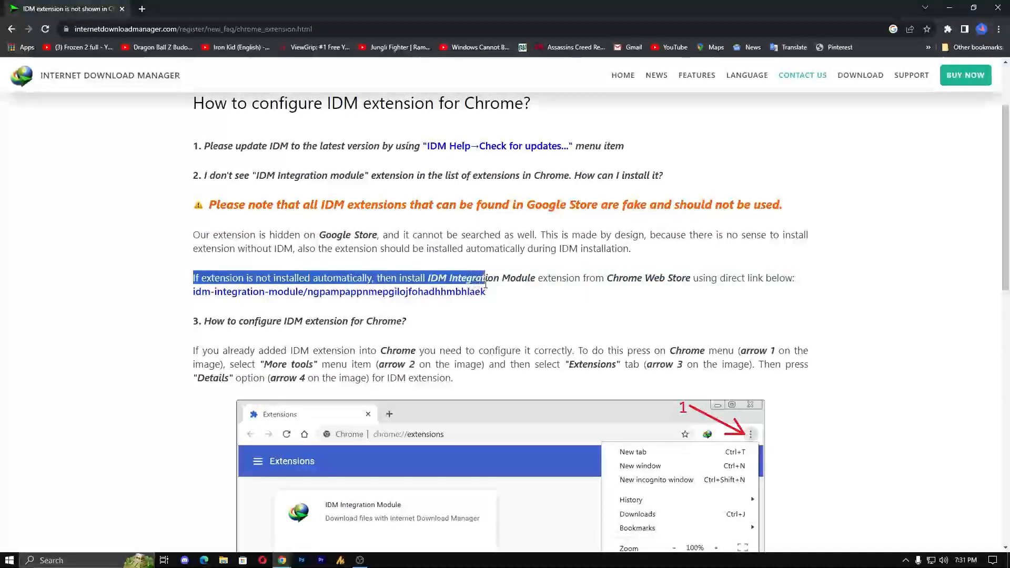
left_click_drag(483, 277, 598, 278)
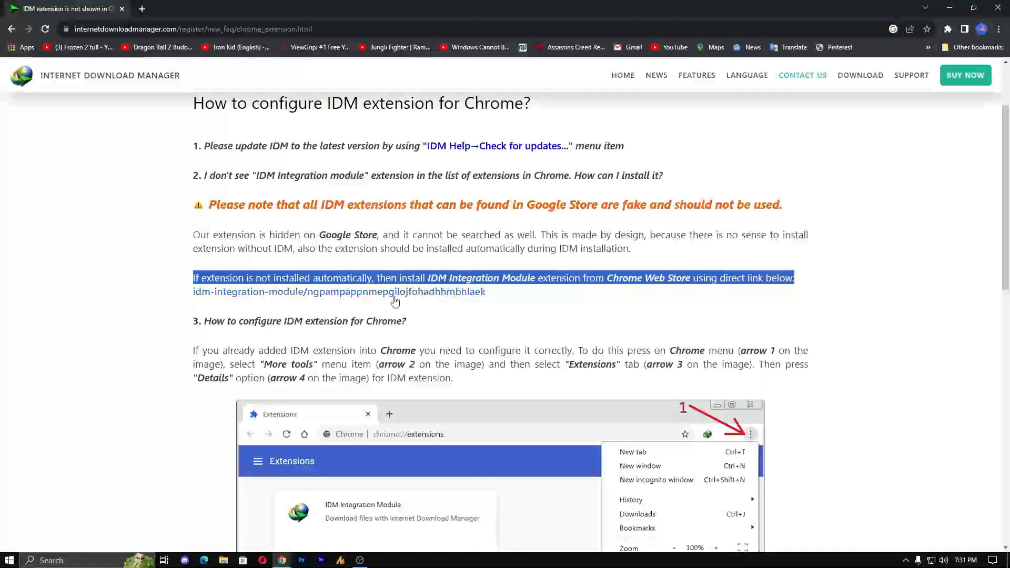
left_click(349, 291)
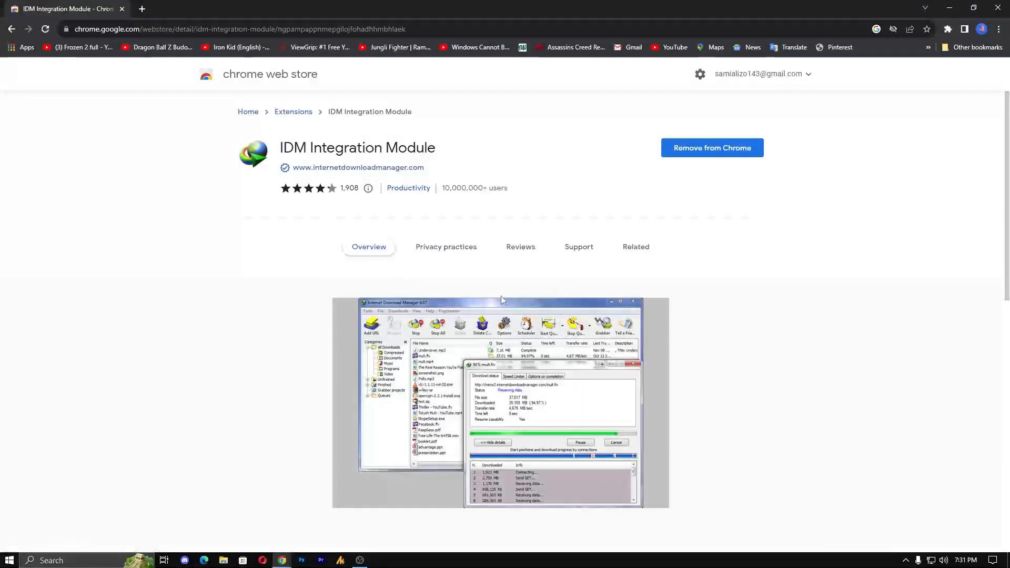
mouse_move(481, 175)
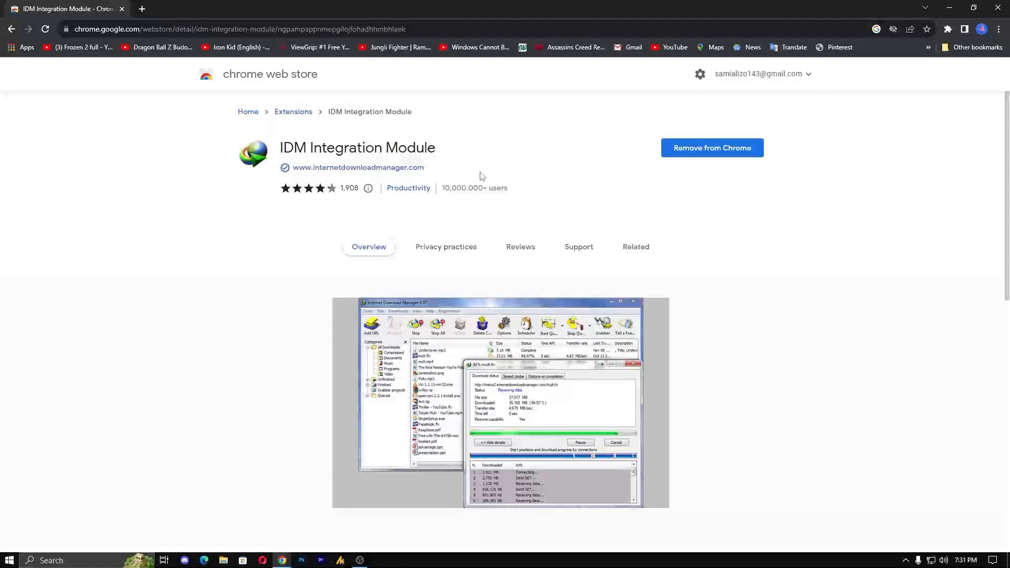
mouse_move(669, 160)
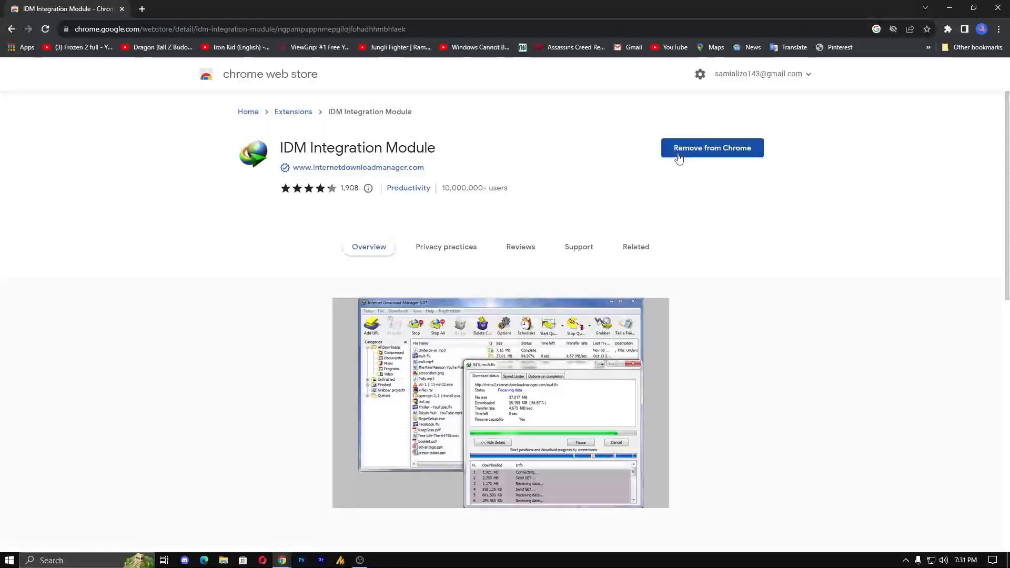
Remove the existing IDM Integration Module from Chrome and start adding it again.
left_click(713, 147)
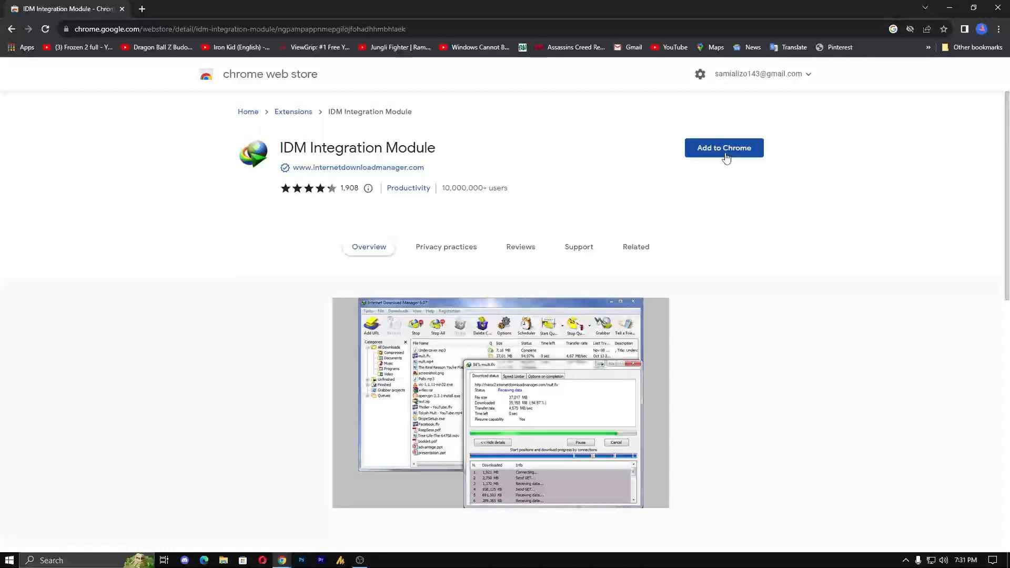
left_click(992, 28)
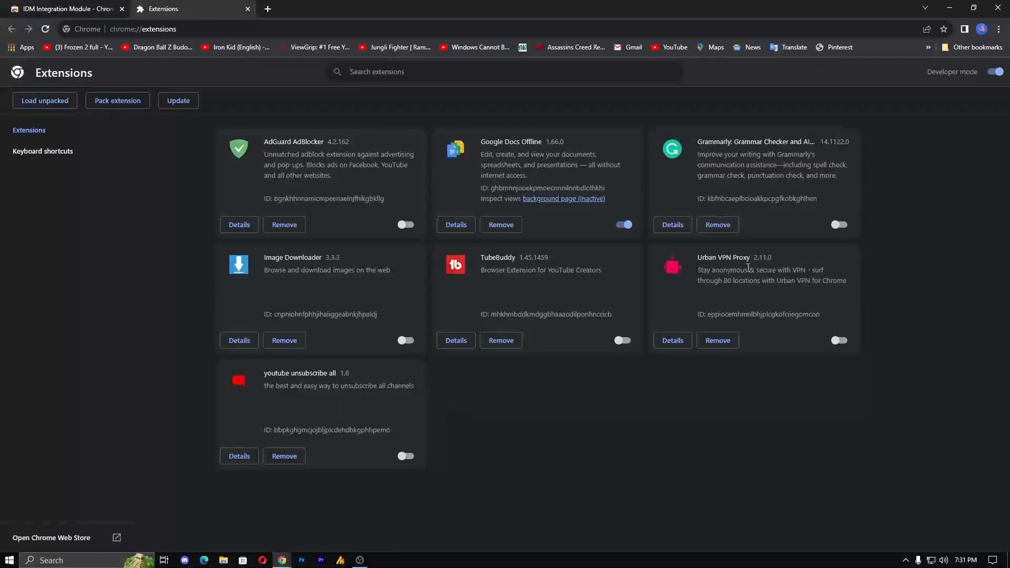
mouse_move(322, 336)
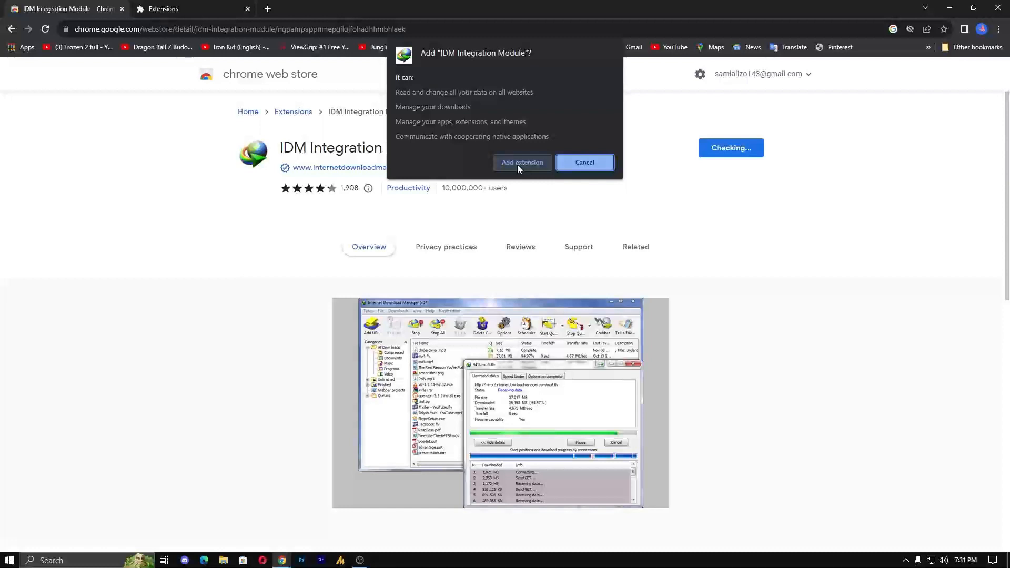
Confirm adding the IDM Integration Module extension and close its welcome page.
left_click(522, 162)
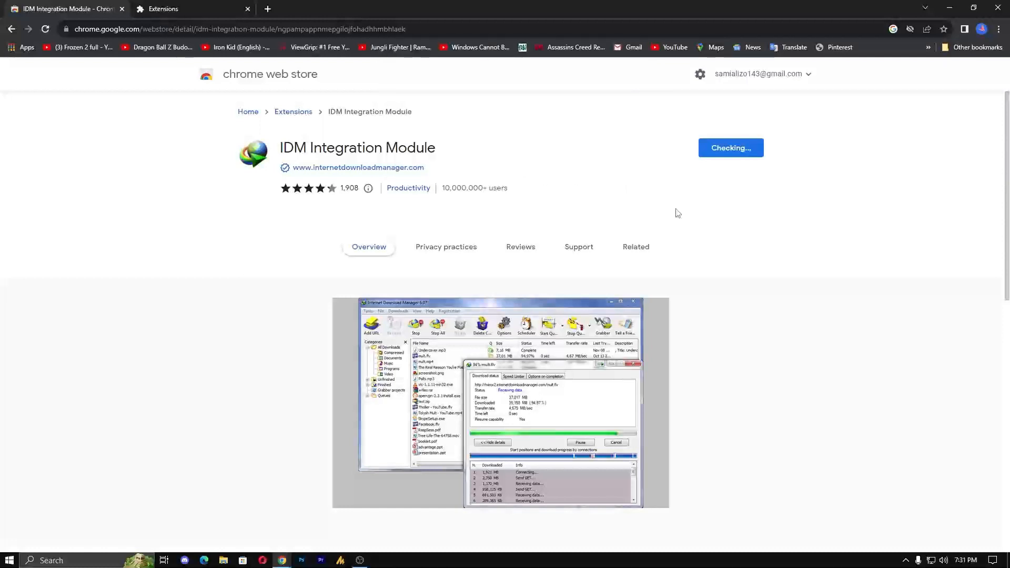
left_click(731, 148)
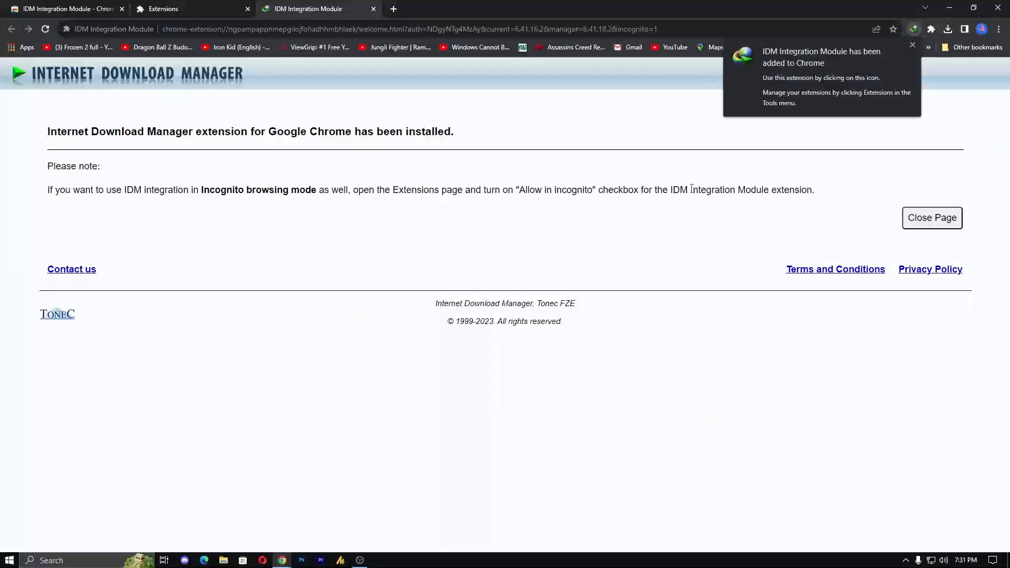
mouse_move(863, 70)
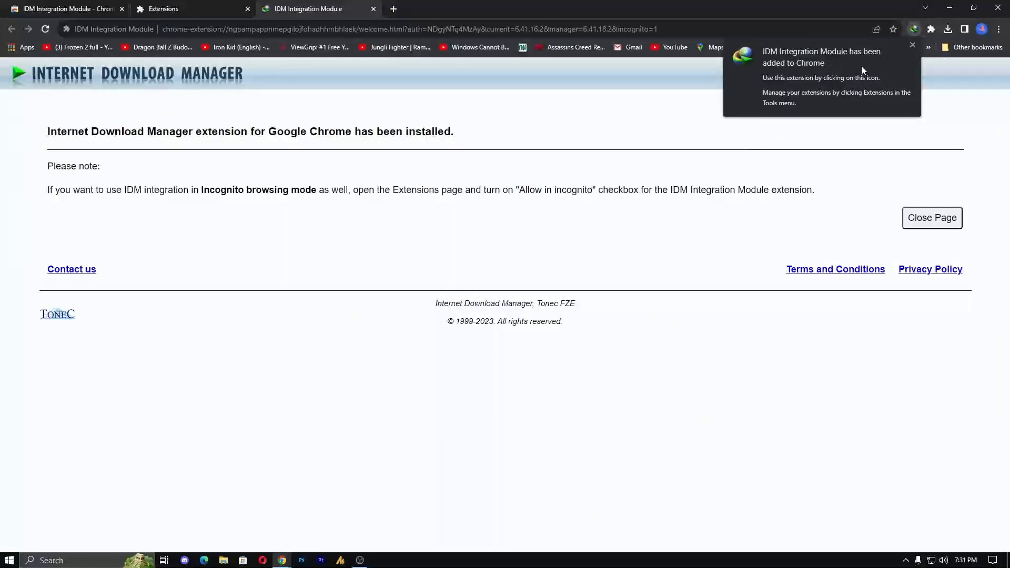
left_click(999, 29)
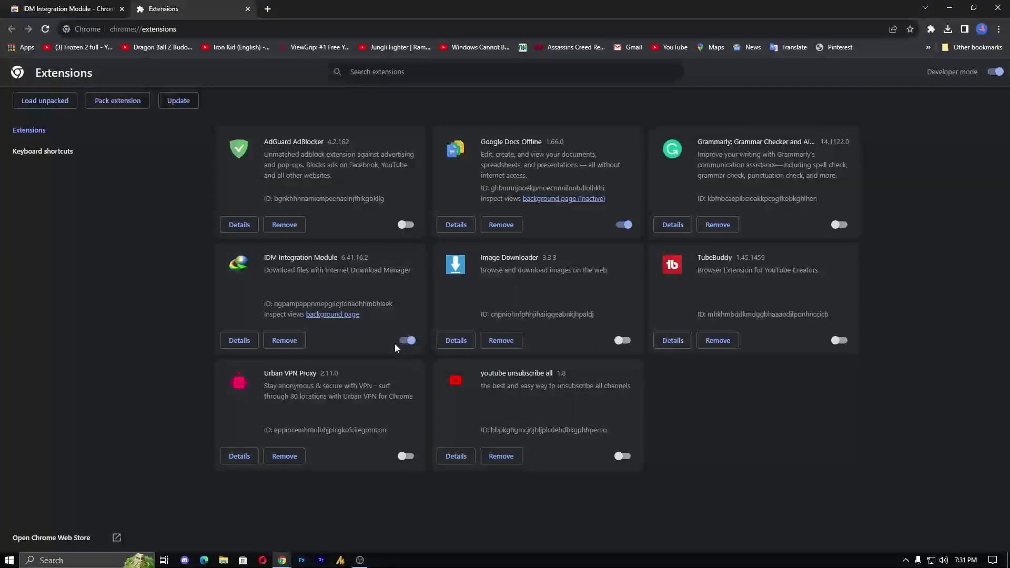
Turn on Allow in Incognito in the IDM Integration Module's details, then close Chrome.
left_click(239, 341)
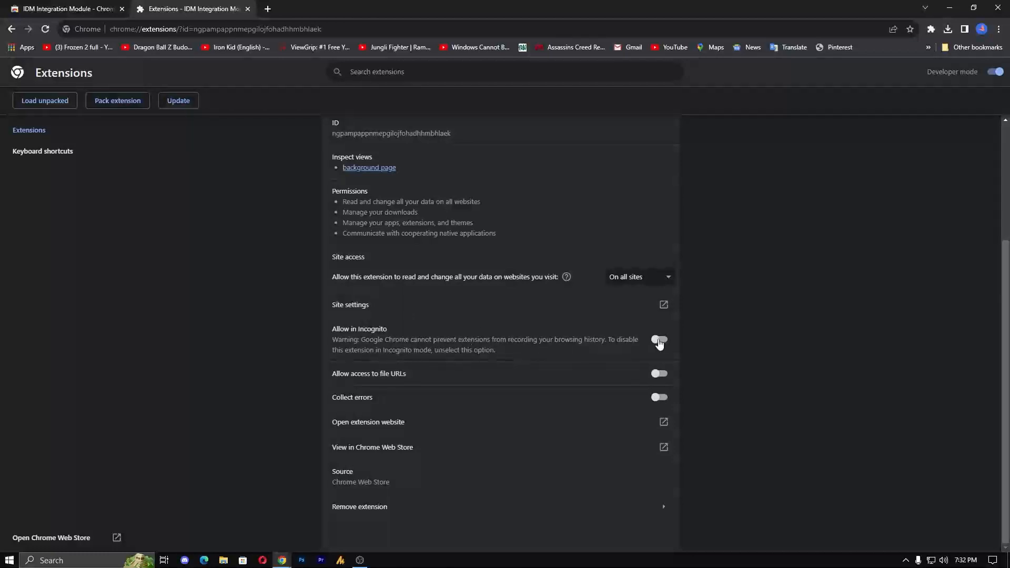
left_click(659, 342)
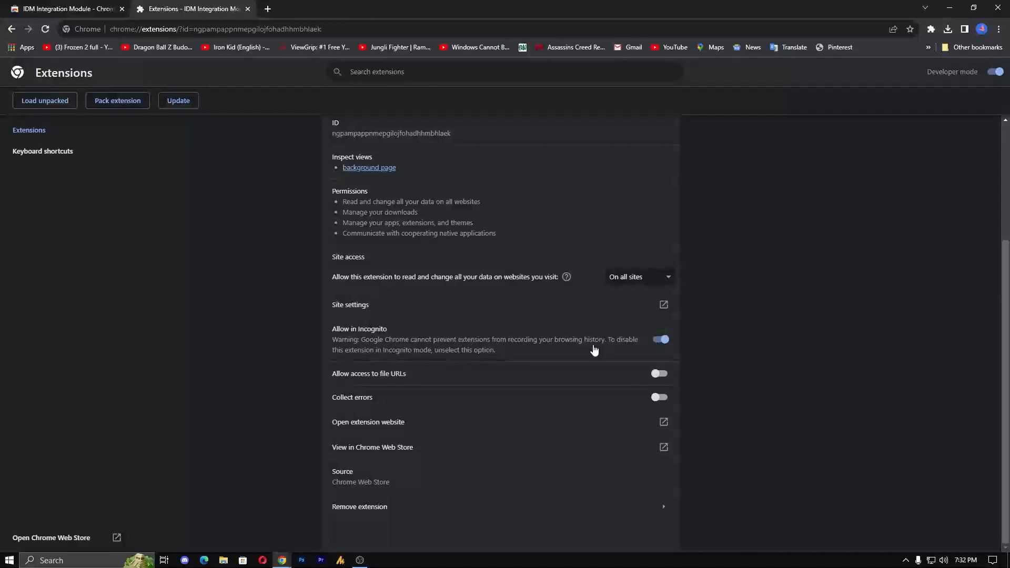
mouse_move(560, 353)
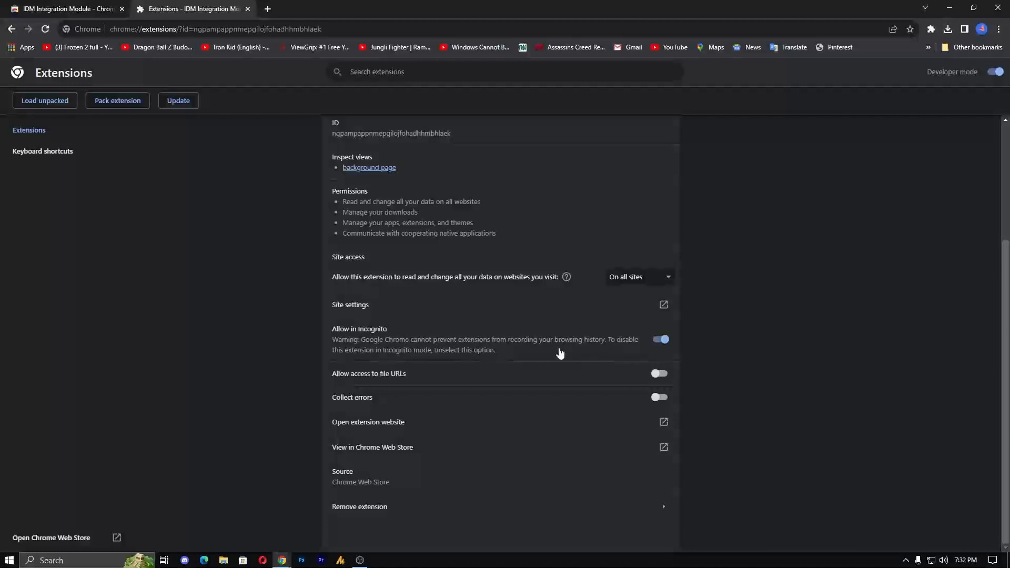
mouse_move(265, 14)
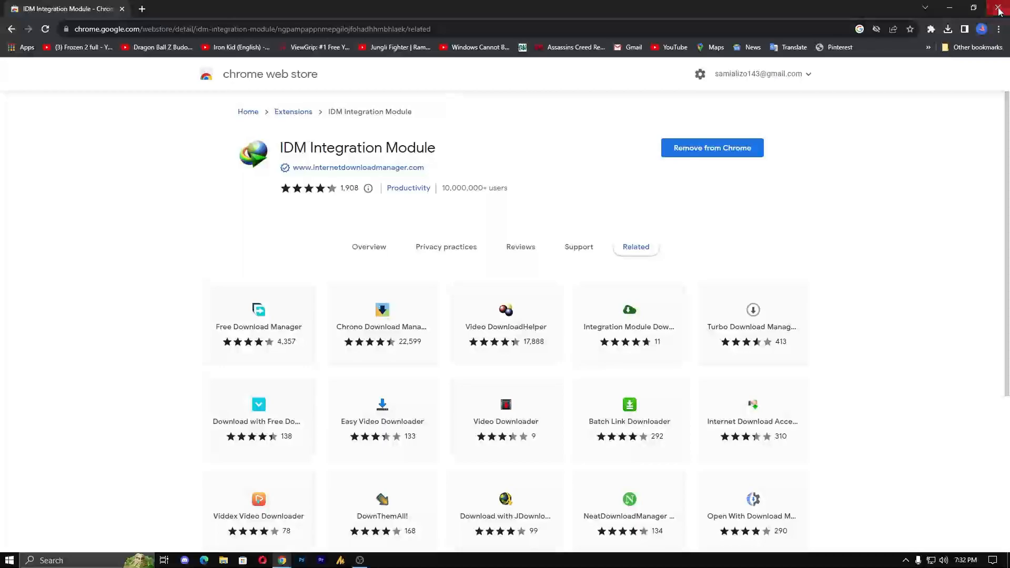
left_click(999, 8)
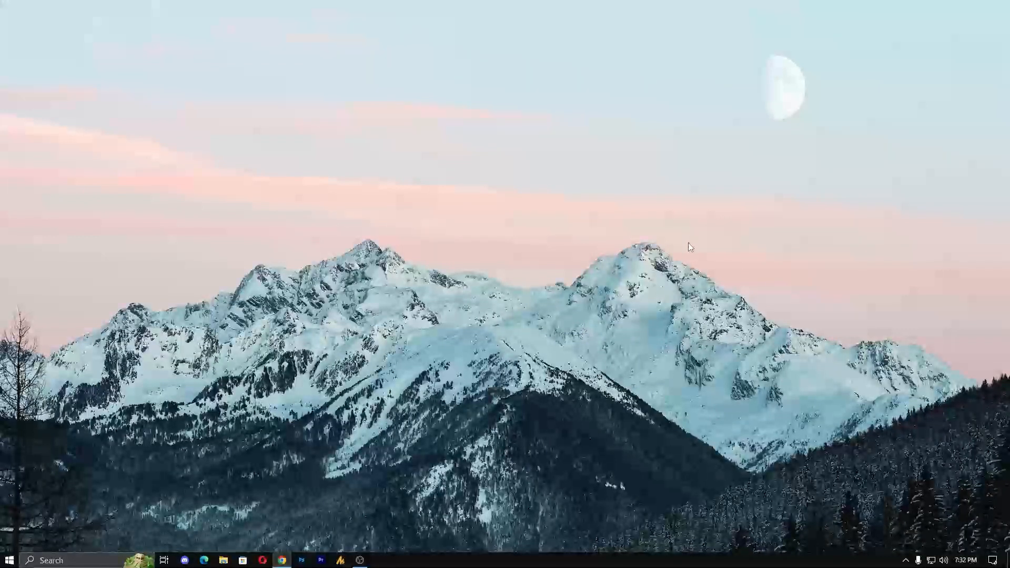
mouse_move(648, 307)
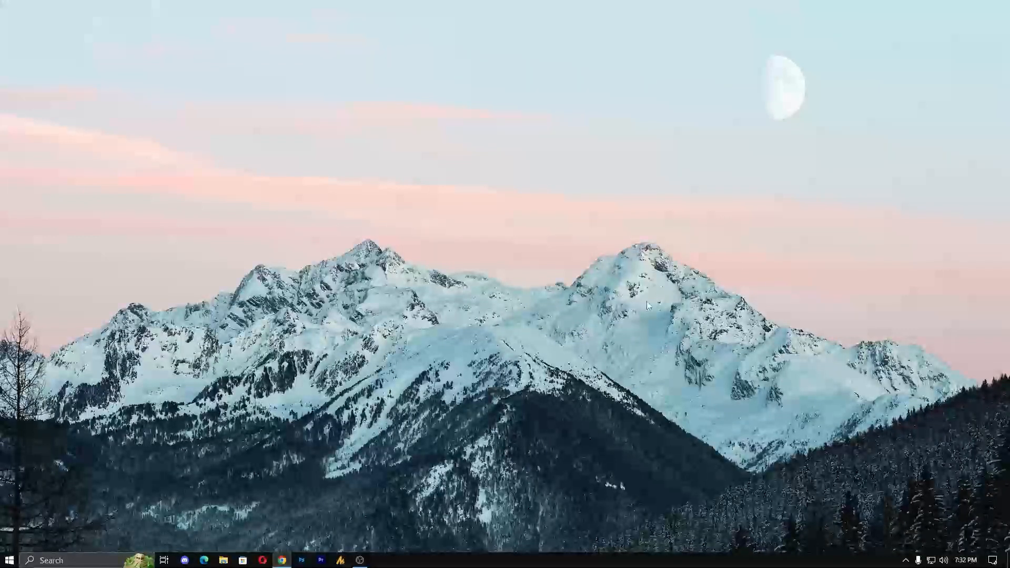
mouse_move(397, 516)
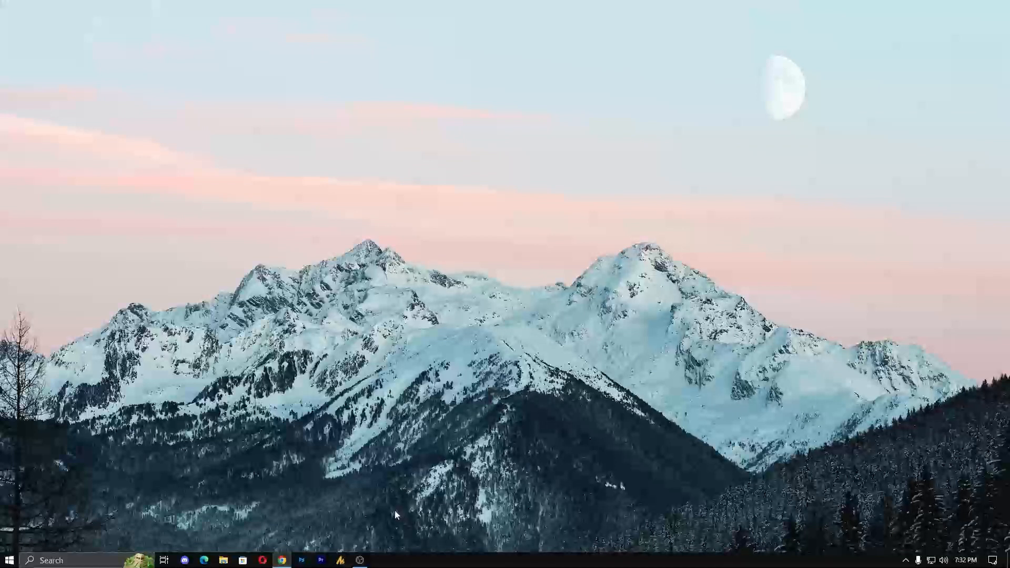
mouse_move(359, 558)
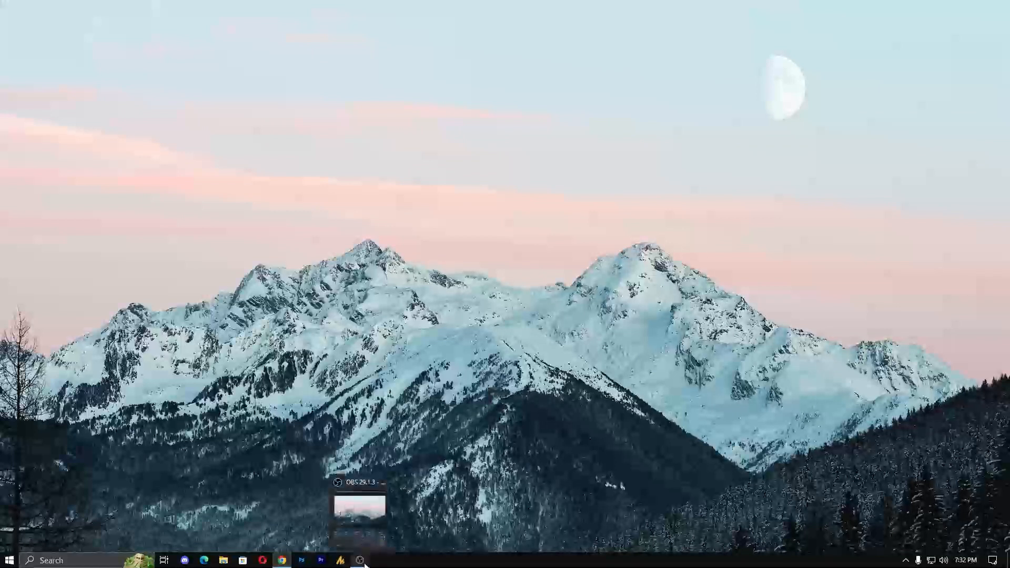